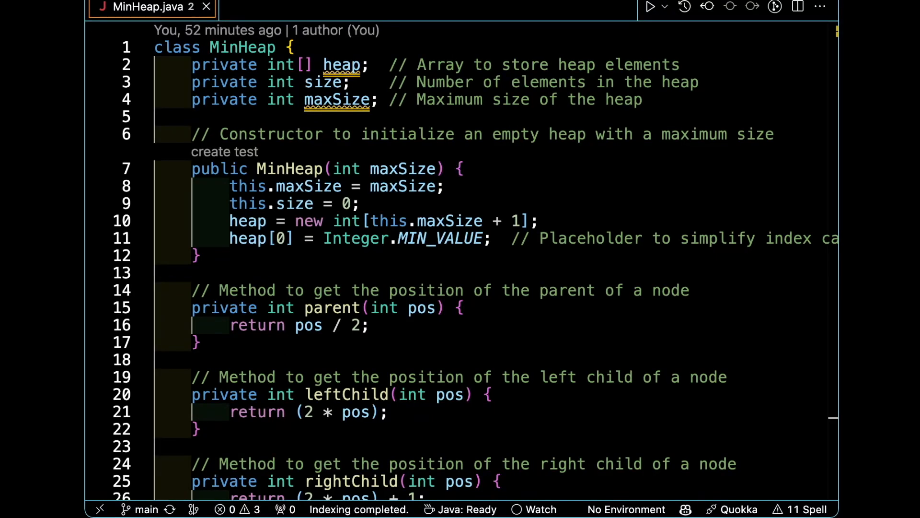
{"action": "mouse_move", "coordinate": [288, 129]}
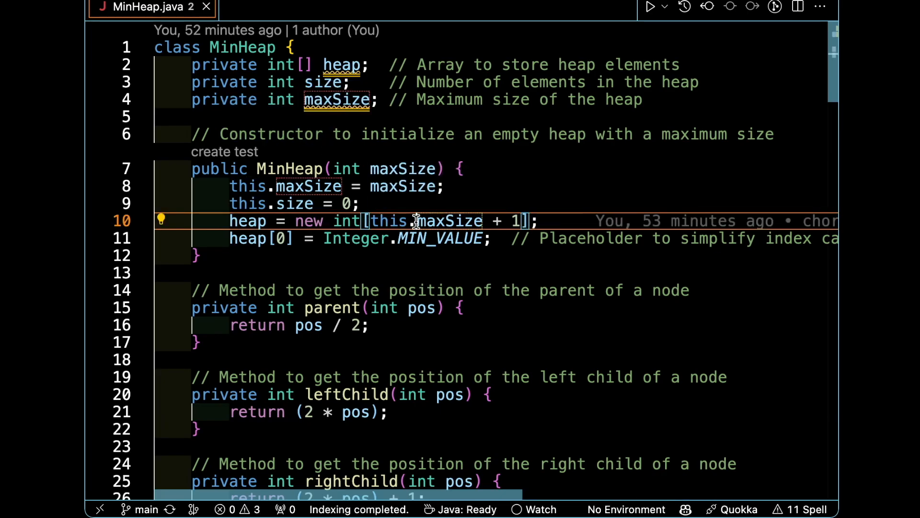
{"action": "mouse_move", "coordinate": [388, 221]}
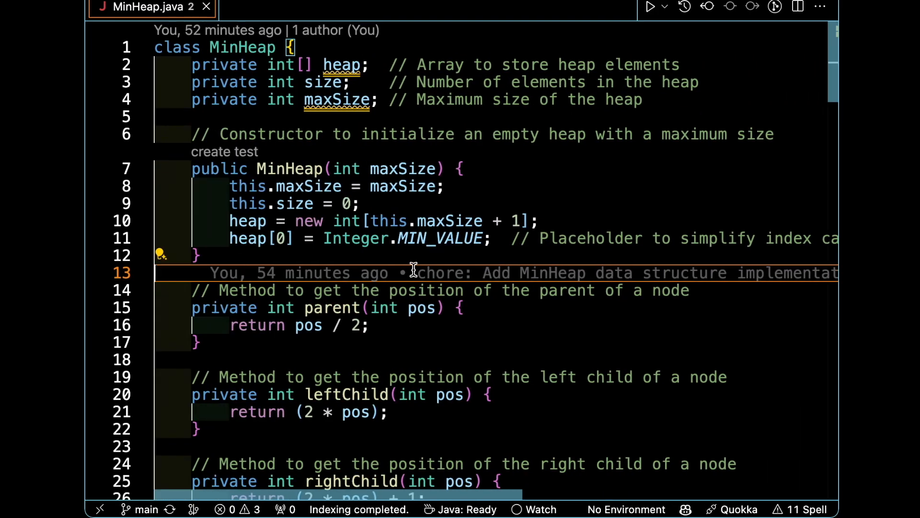
{"action": "scroll", "scroll_direction": "down", "scroll_amount": 3}
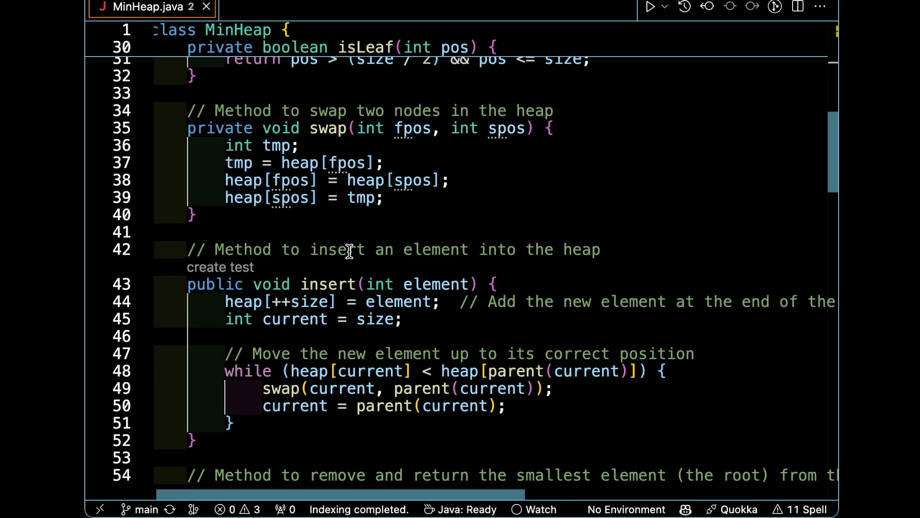
{"action": "scroll", "scroll_direction": "down", "scroll_amount": 3}
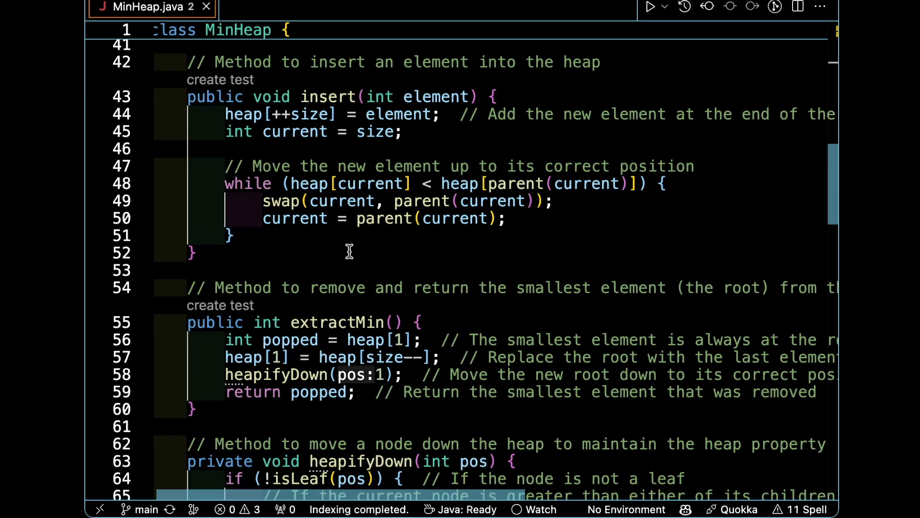
{"action": "mouse_move", "coordinate": [415, 218]}
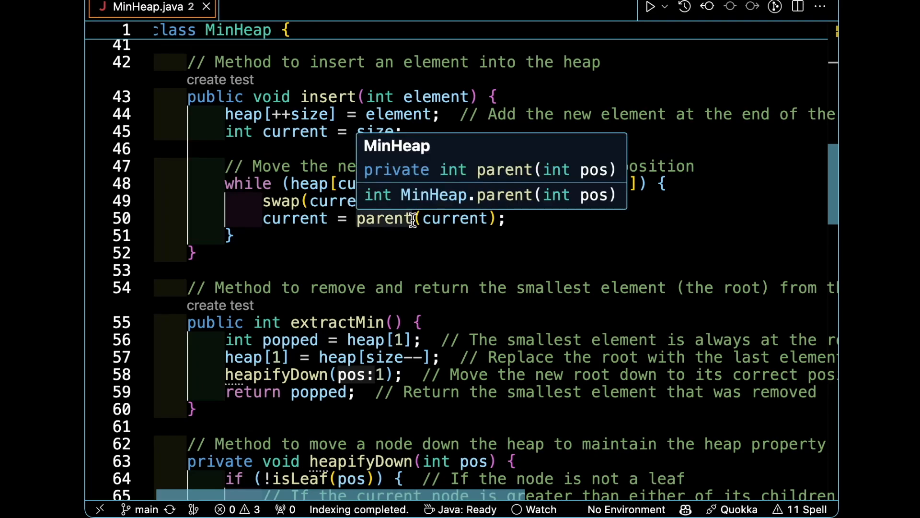
{"action": "scroll", "scroll_direction": "down", "scroll_amount": 3}
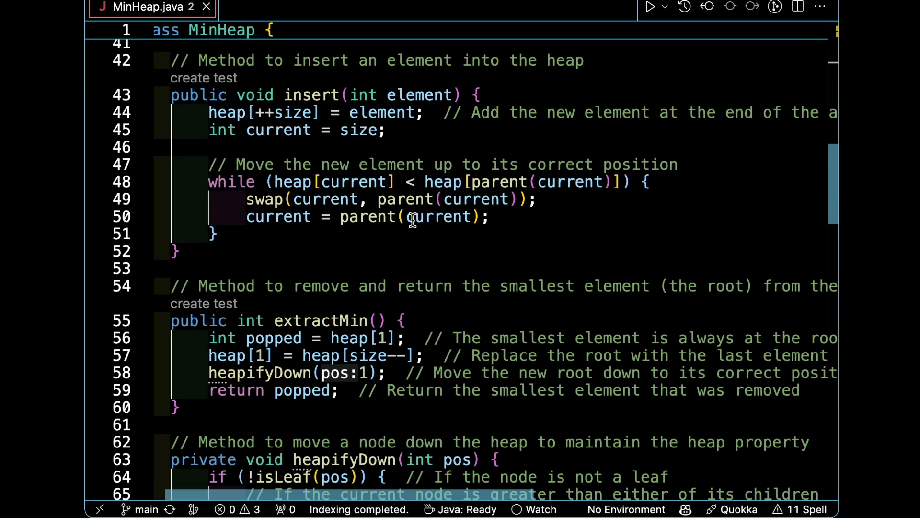
{"action": "scroll", "scroll_direction": "down", "scroll_amount": 3}
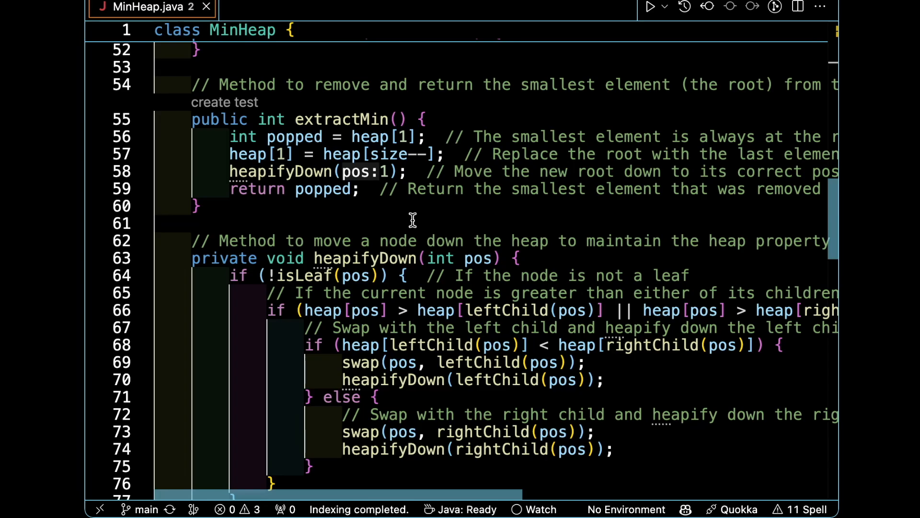
{"action": "scroll", "scroll_direction": "down", "scroll_amount": 3}
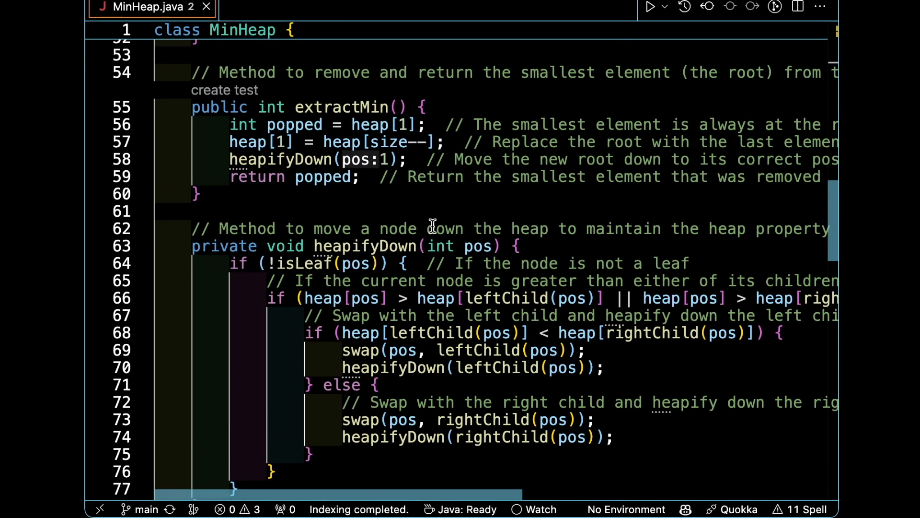
{"action": "scroll", "scroll_direction": "down", "scroll_amount": 3}
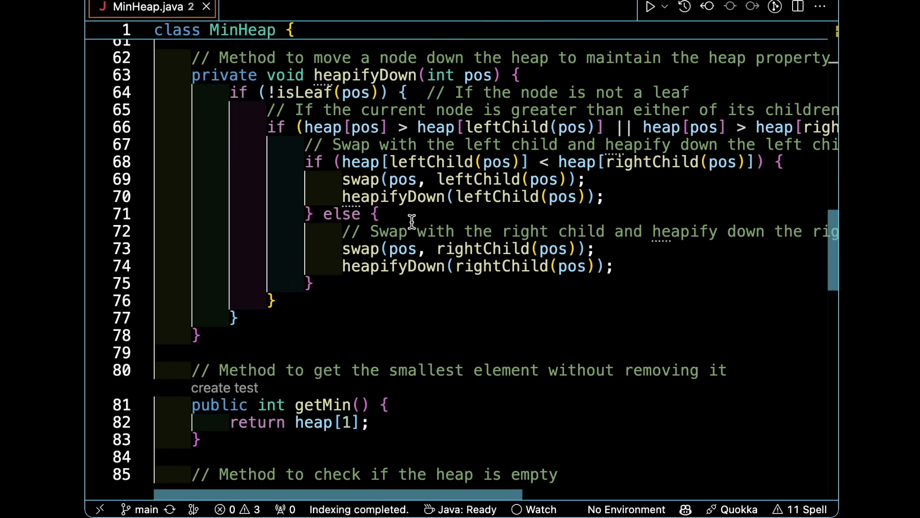
{"action": "mouse_move", "coordinate": [399, 205]}
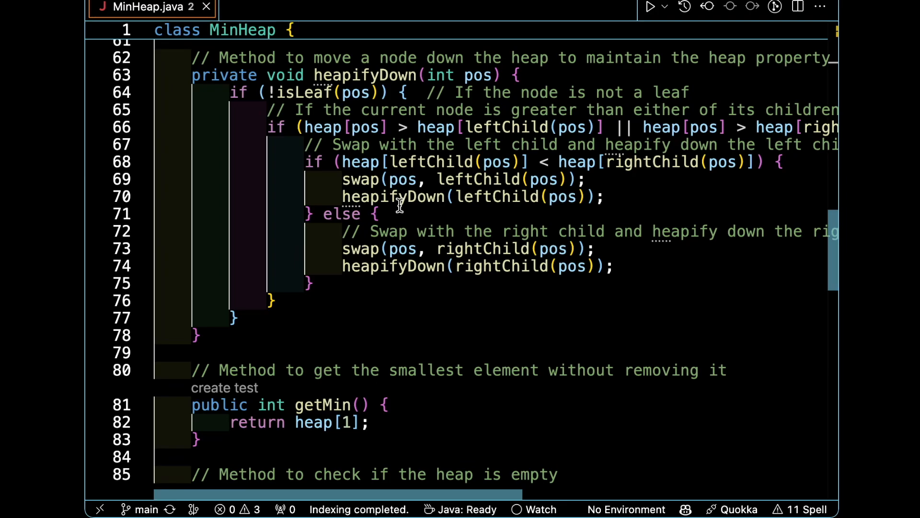
{"action": "scroll", "scroll_direction": "down", "scroll_amount": 3}
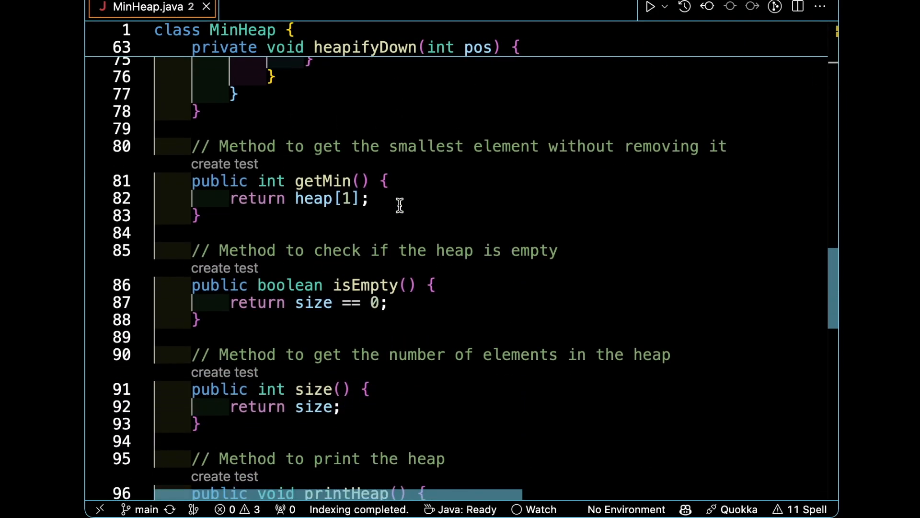
{"action": "scroll", "scroll_direction": "down", "scroll_amount": 3}
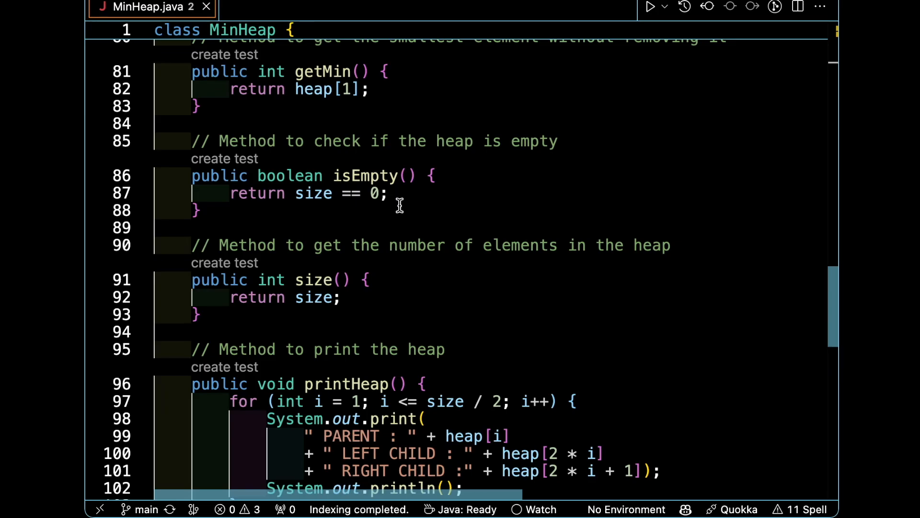
{"action": "scroll", "scroll_direction": "down", "scroll_amount": 3}
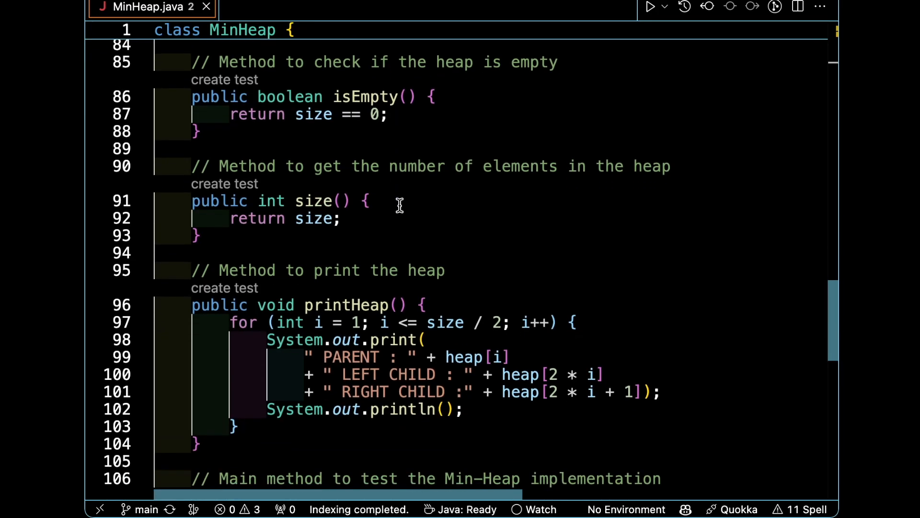
{"action": "scroll", "scroll_direction": "down", "scroll_amount": 3}
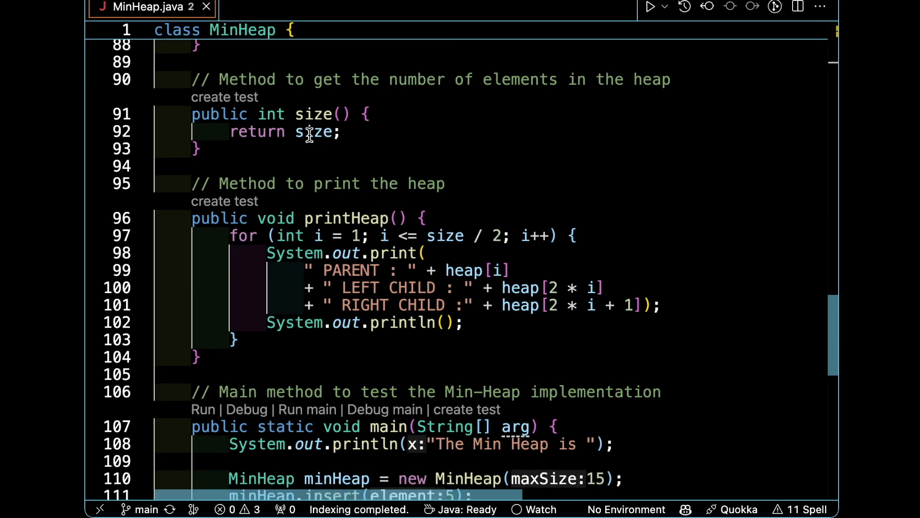
{"action": "scroll", "scroll_direction": "down", "scroll_amount": 3}
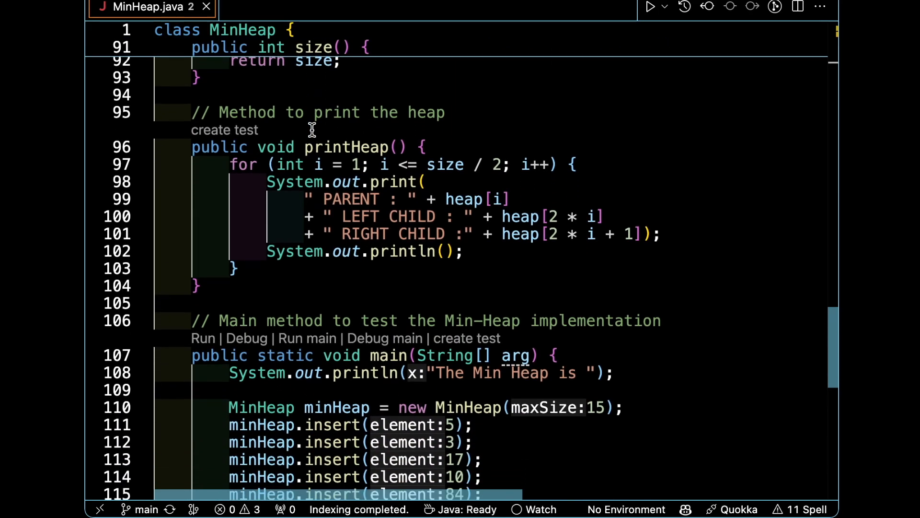